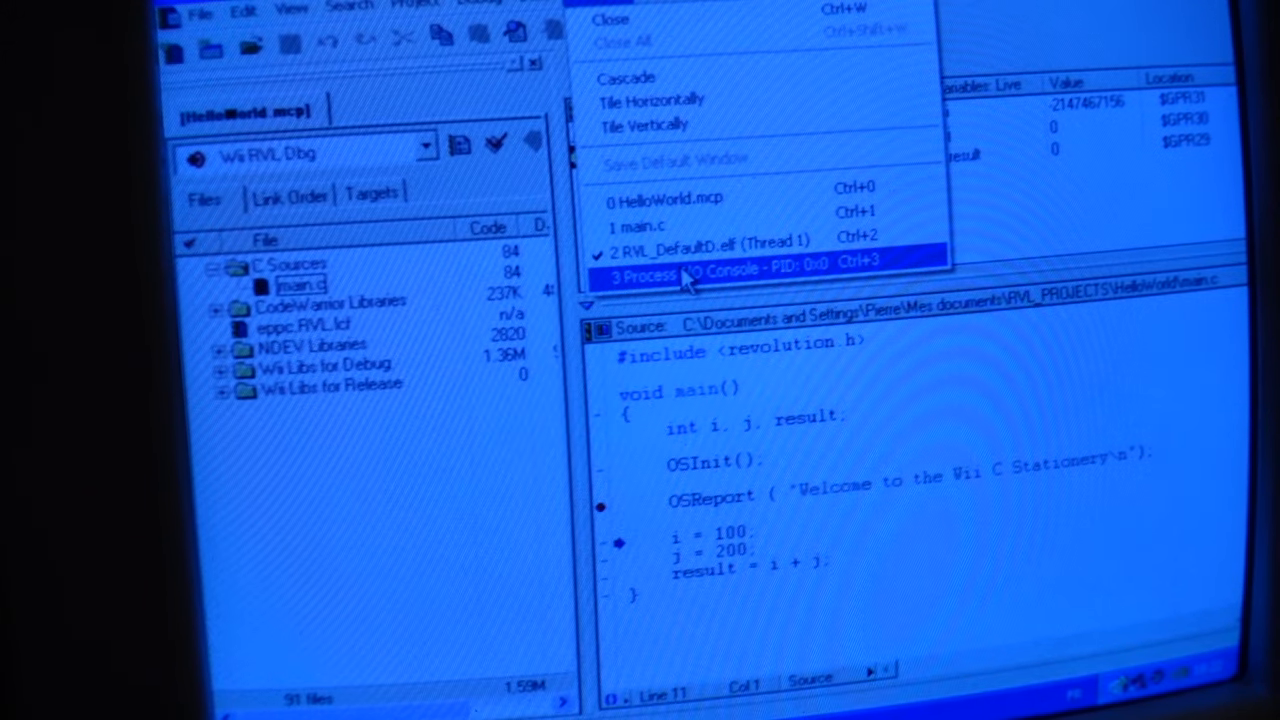
Step: Show the Process Console with the boot log and Wii C Stationery welcome message
{"action": "left_click", "coordinate": [720, 260]}
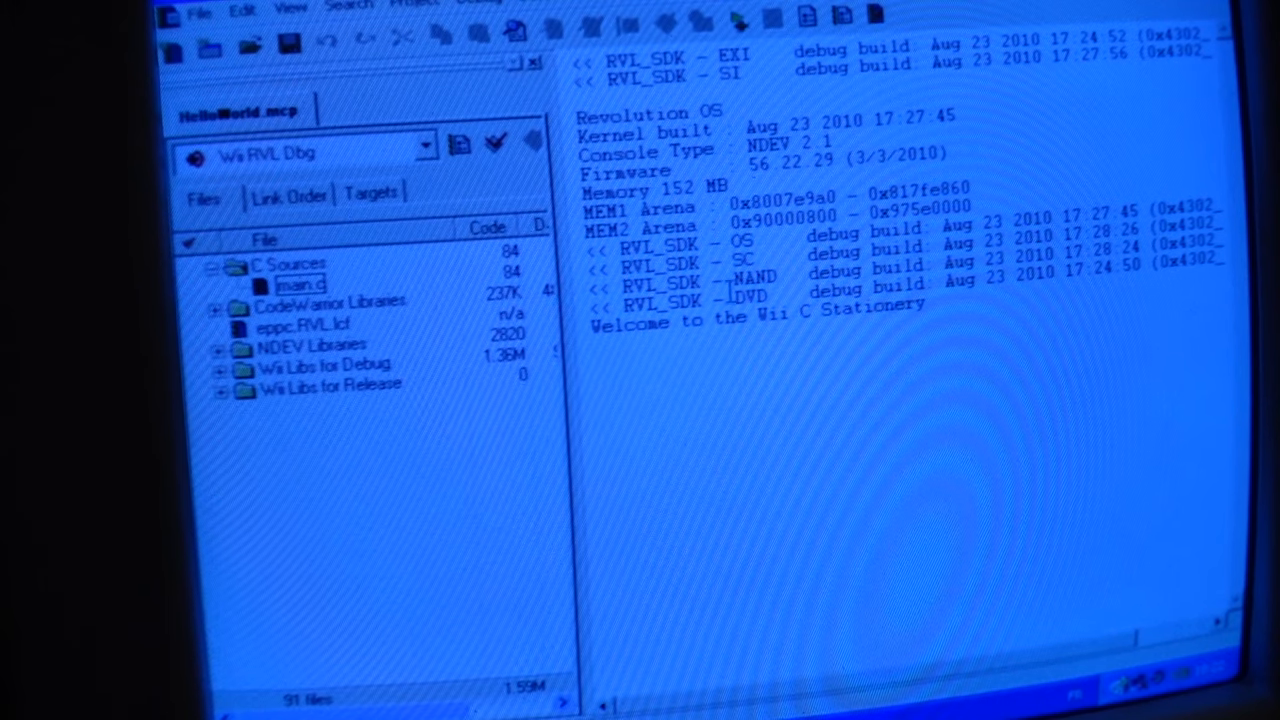
{"action": "mouse_move", "coordinate": [738, 22]}
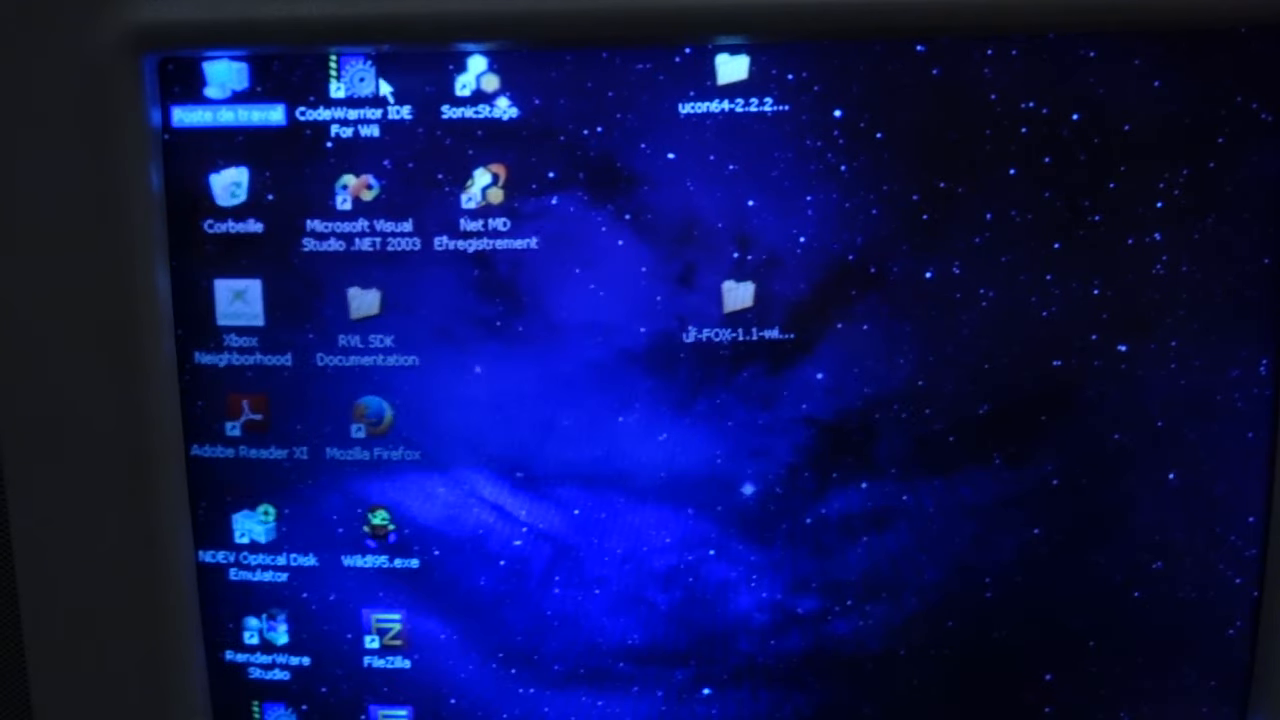
Step: Review My Computer's system properties: Advanced and Hardware settings, then the Device Manager list
{"action": "right_click", "coordinate": [228, 84]}
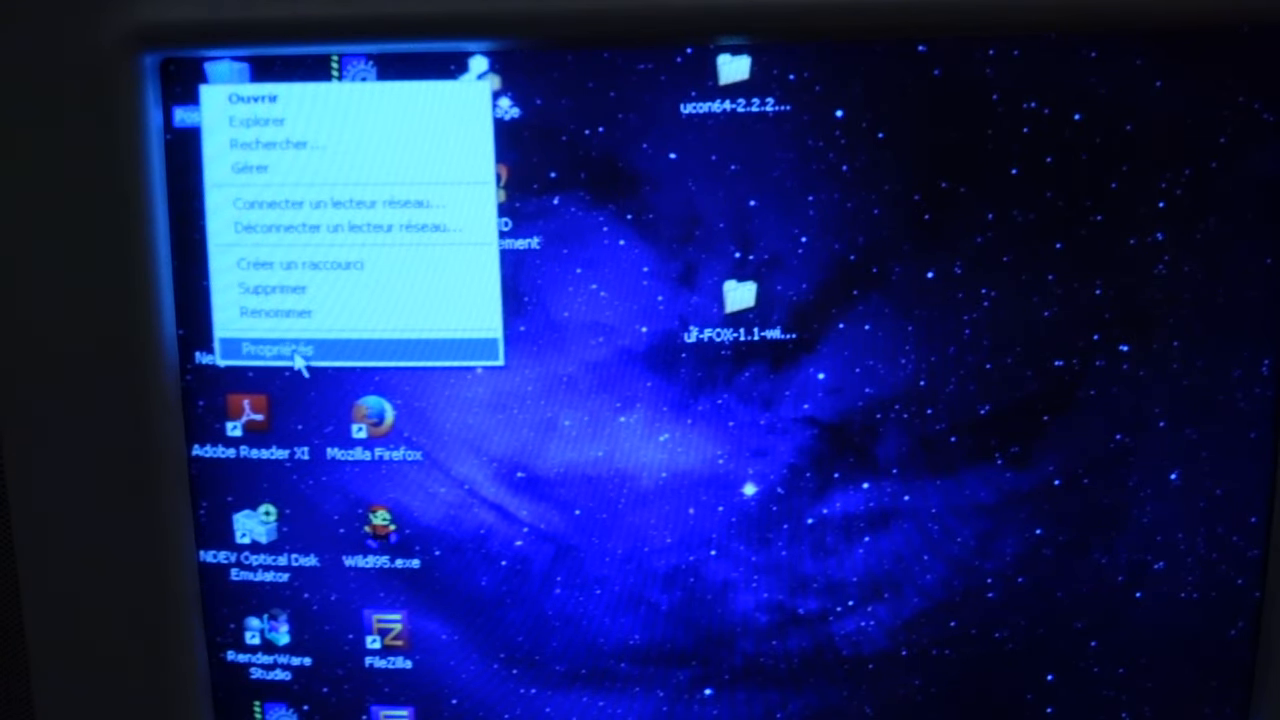
{"action": "left_click", "coordinate": [278, 348]}
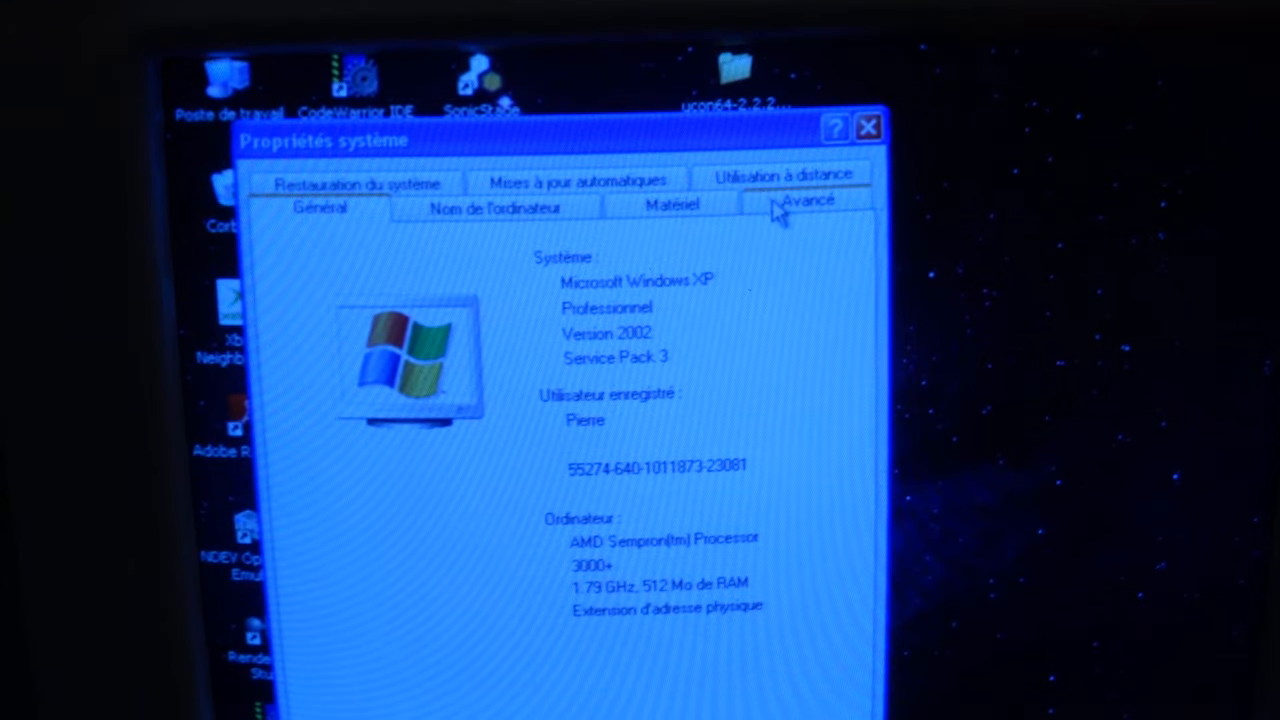
{"action": "left_click", "coordinate": [808, 198]}
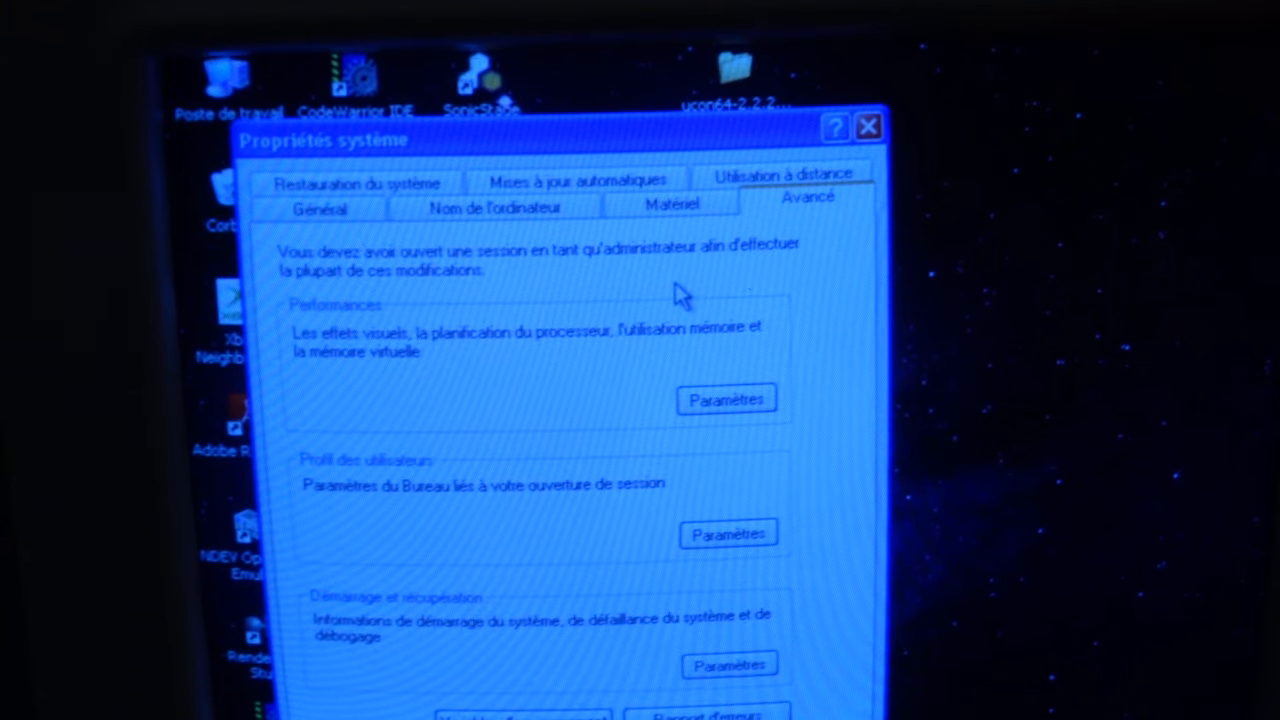
{"action": "left_click", "coordinate": [672, 204]}
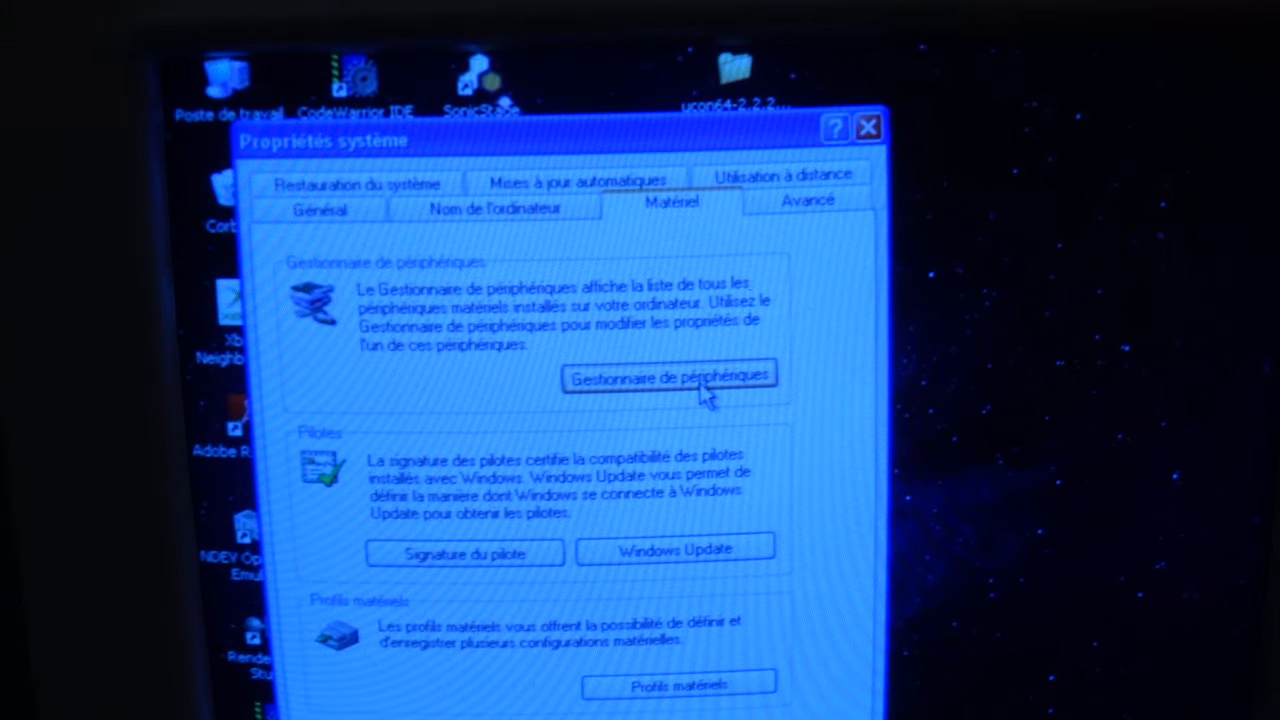
{"action": "left_click", "coordinate": [668, 376]}
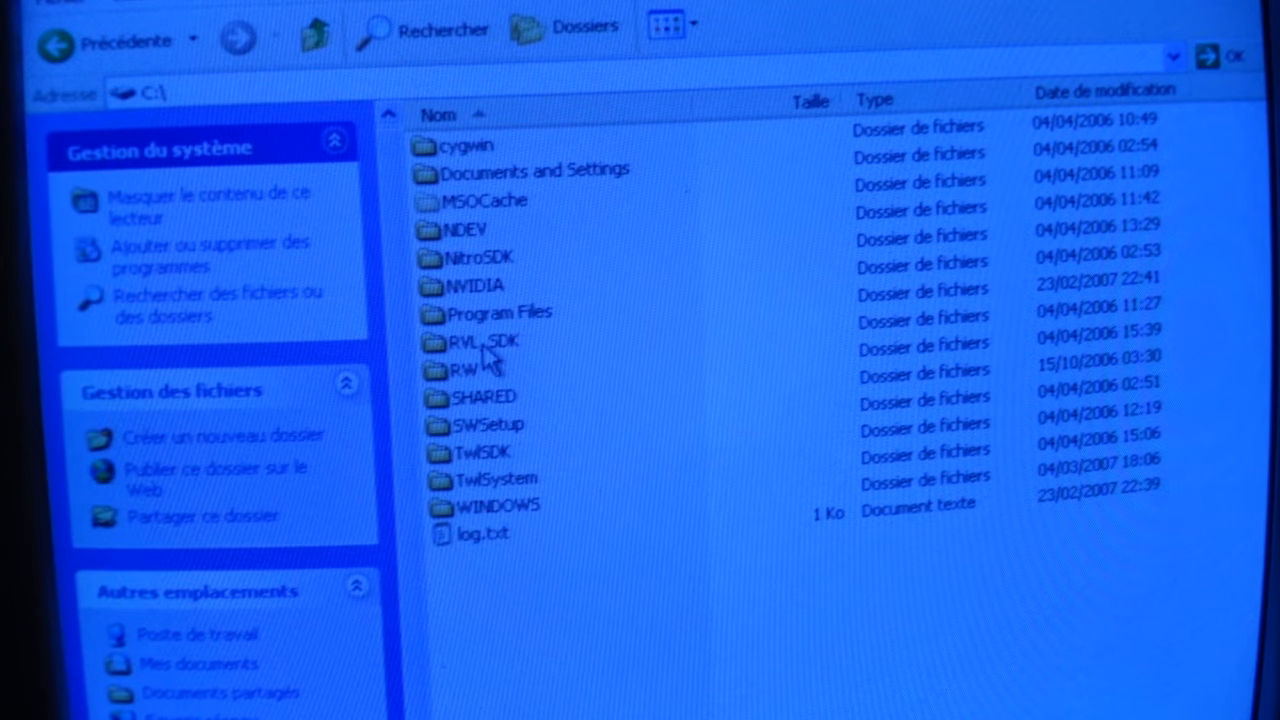
{"action": "double_click", "coordinate": [482, 340]}
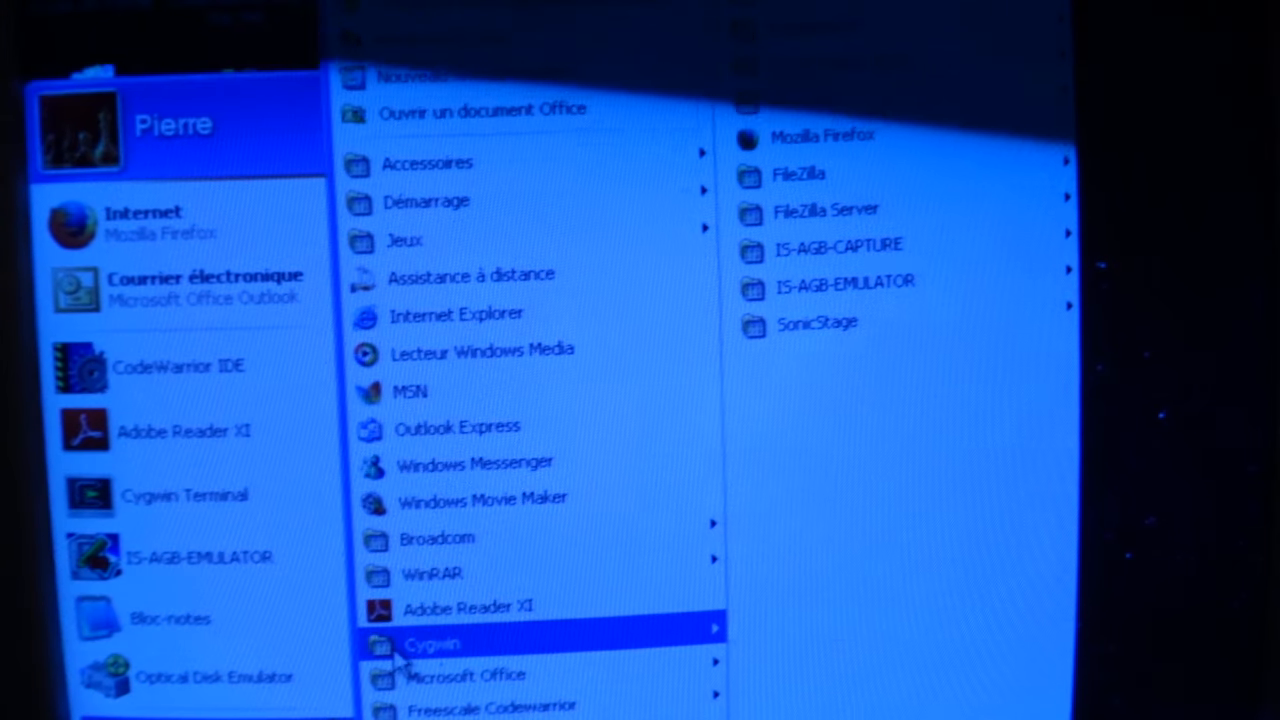
{"action": "mouse_move", "coordinate": [432, 644]}
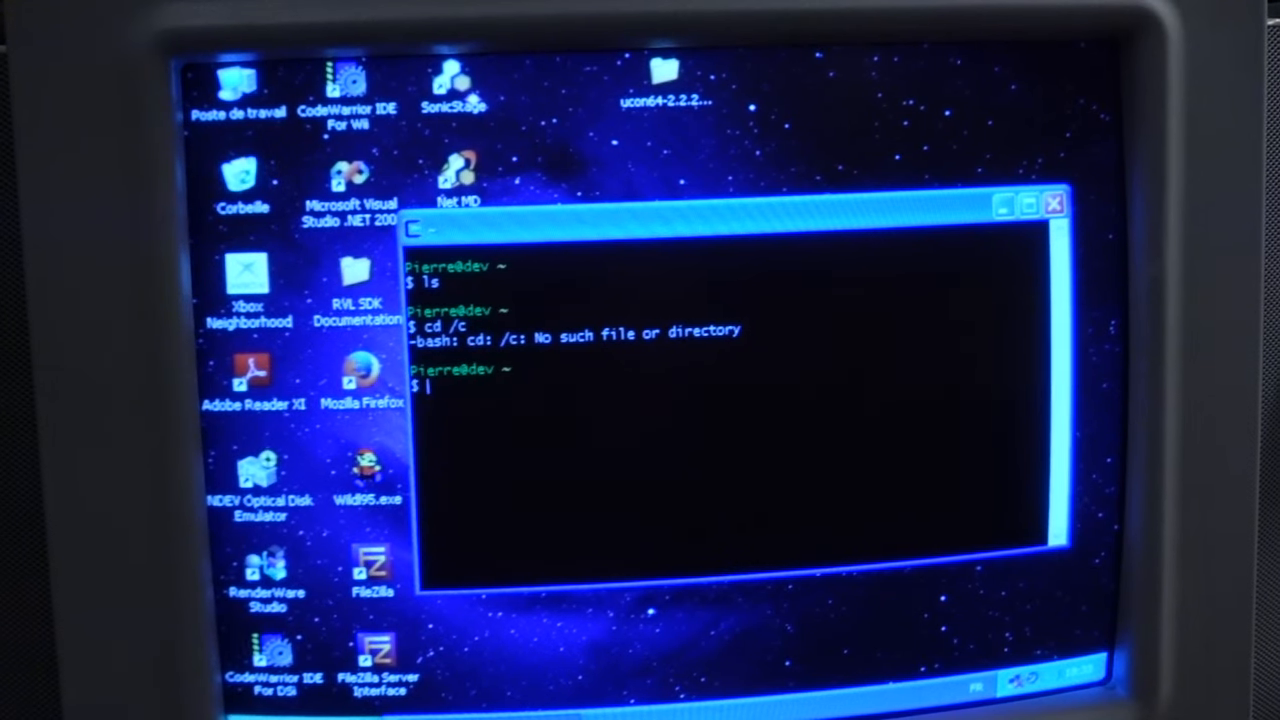
Step: Change to the root directory with cd /, then head into cygdrive/
{"action": "type", "text": "cd /"}
{"action": "type", "text": "ls"}
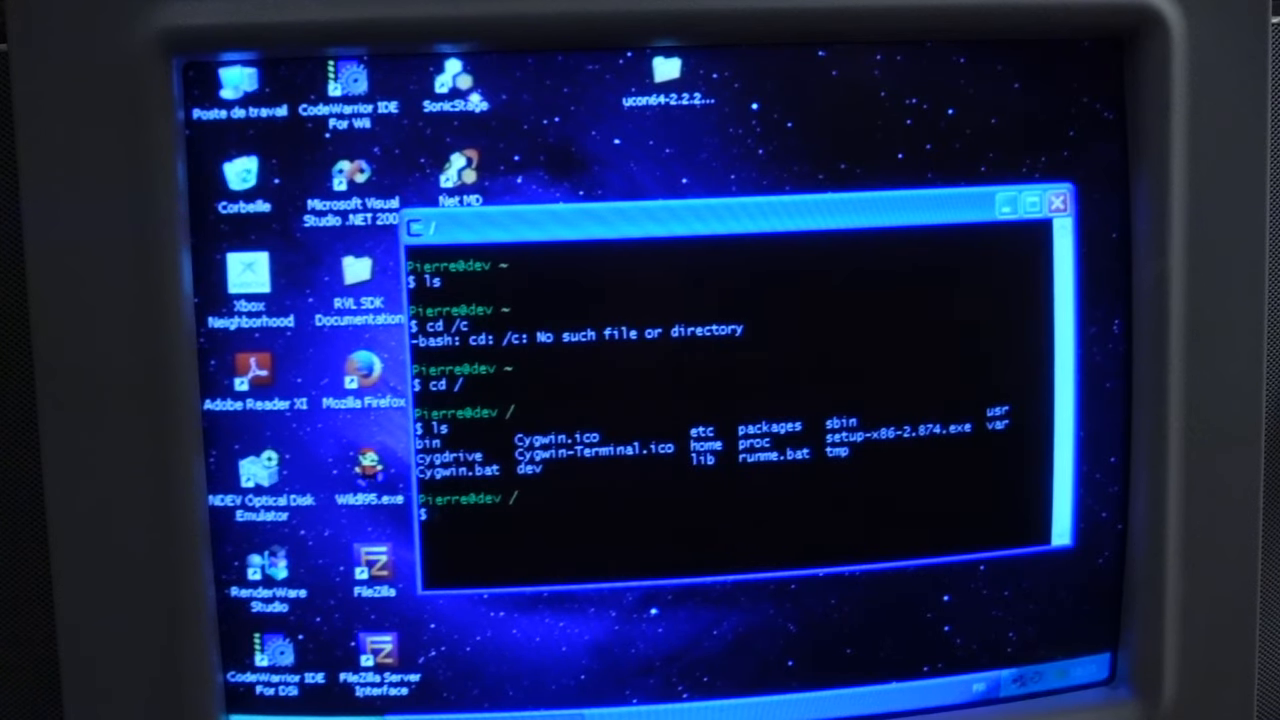
{"action": "type", "text": "cd"}
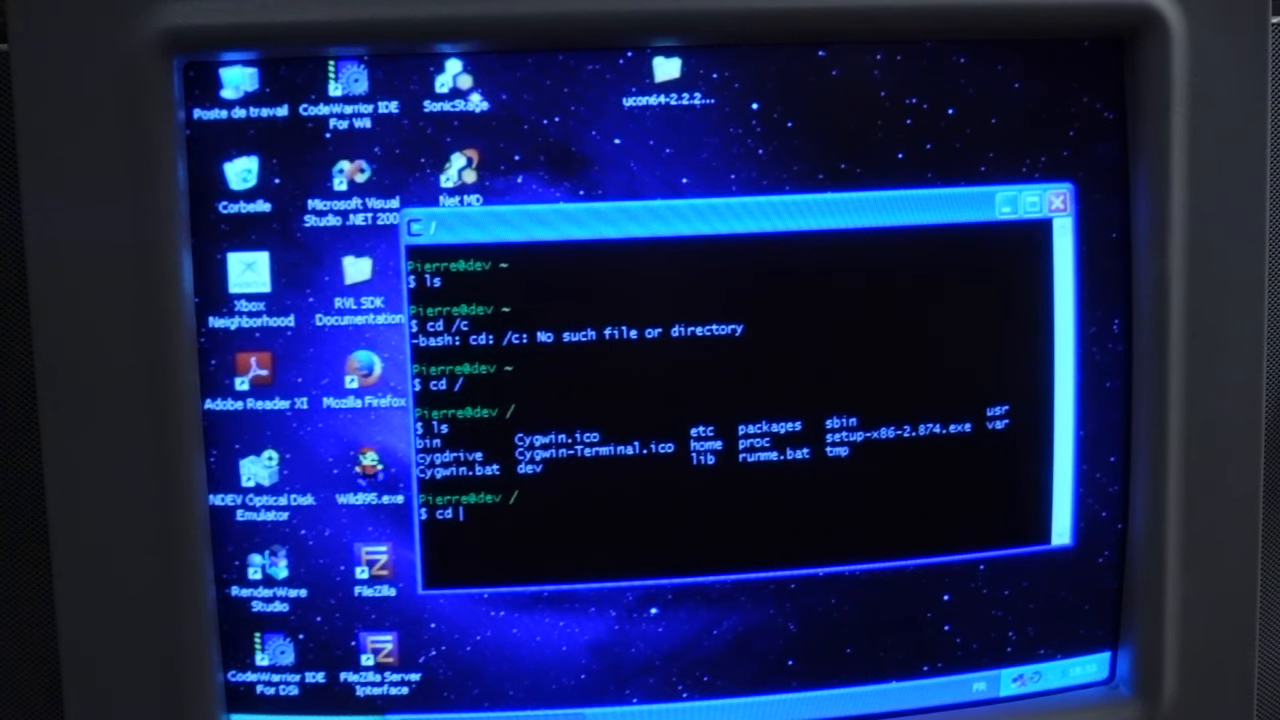
{"action": "type", "text": "cygdrive/"}
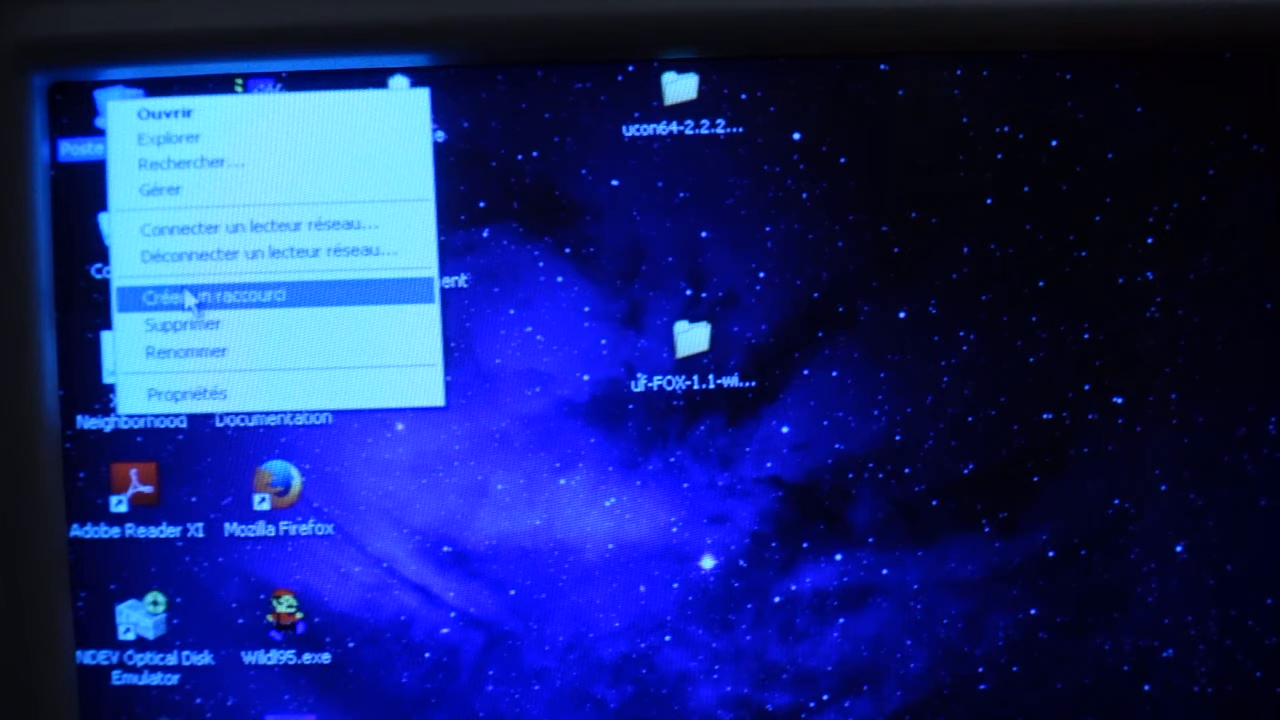
{"action": "mouse_move", "coordinate": [220, 392]}
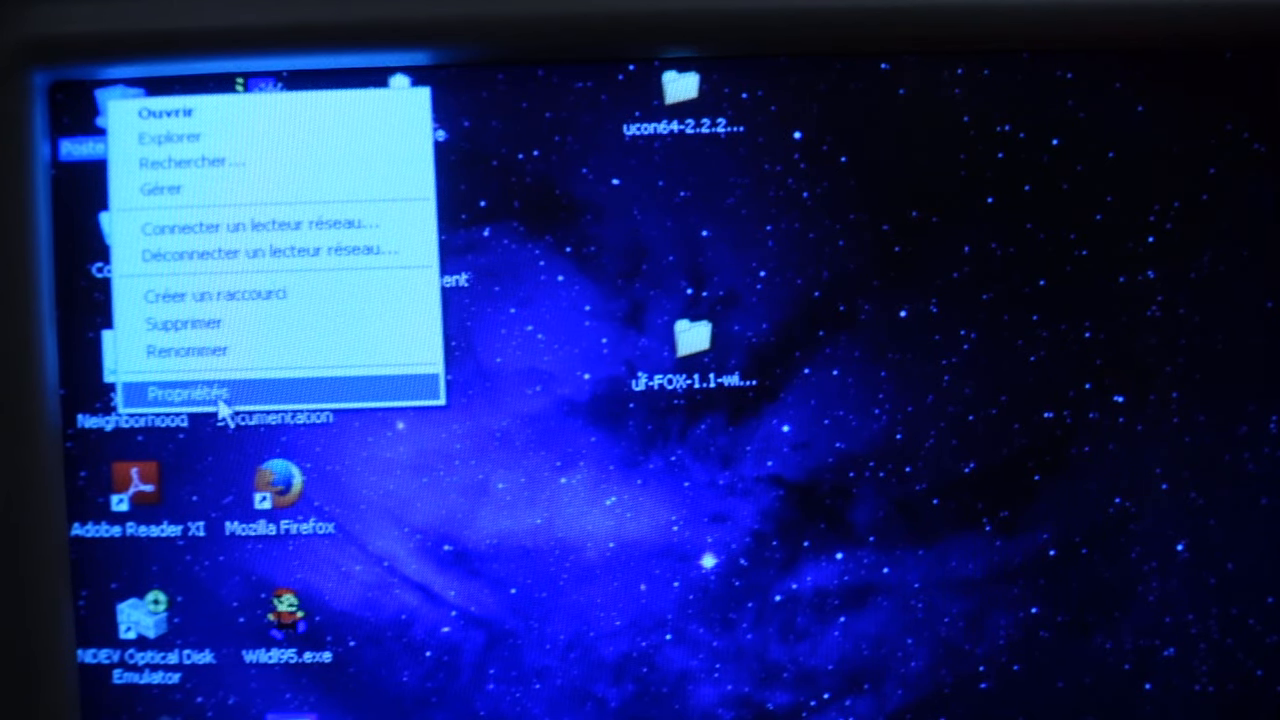
Step: Review the Advanced system properties, then show main.c from the HelloWorld project in the editor
{"action": "left_click", "coordinate": [188, 390]}
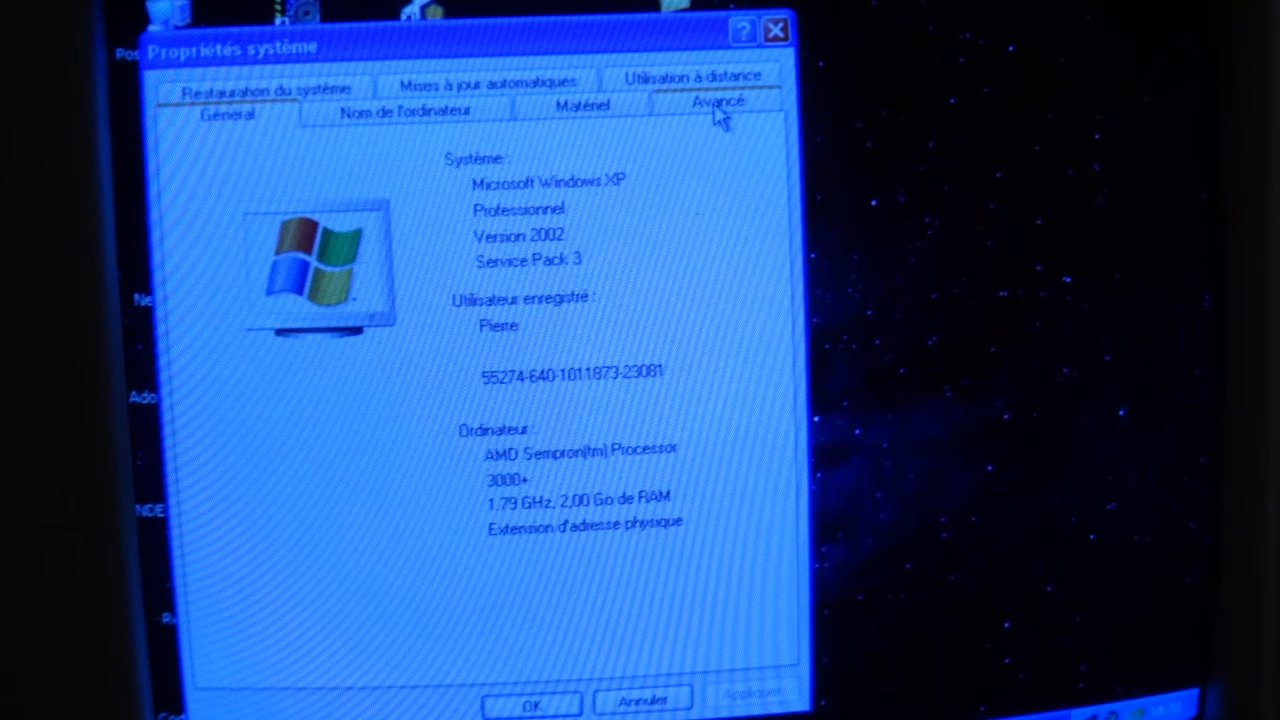
{"action": "left_click", "coordinate": [716, 100]}
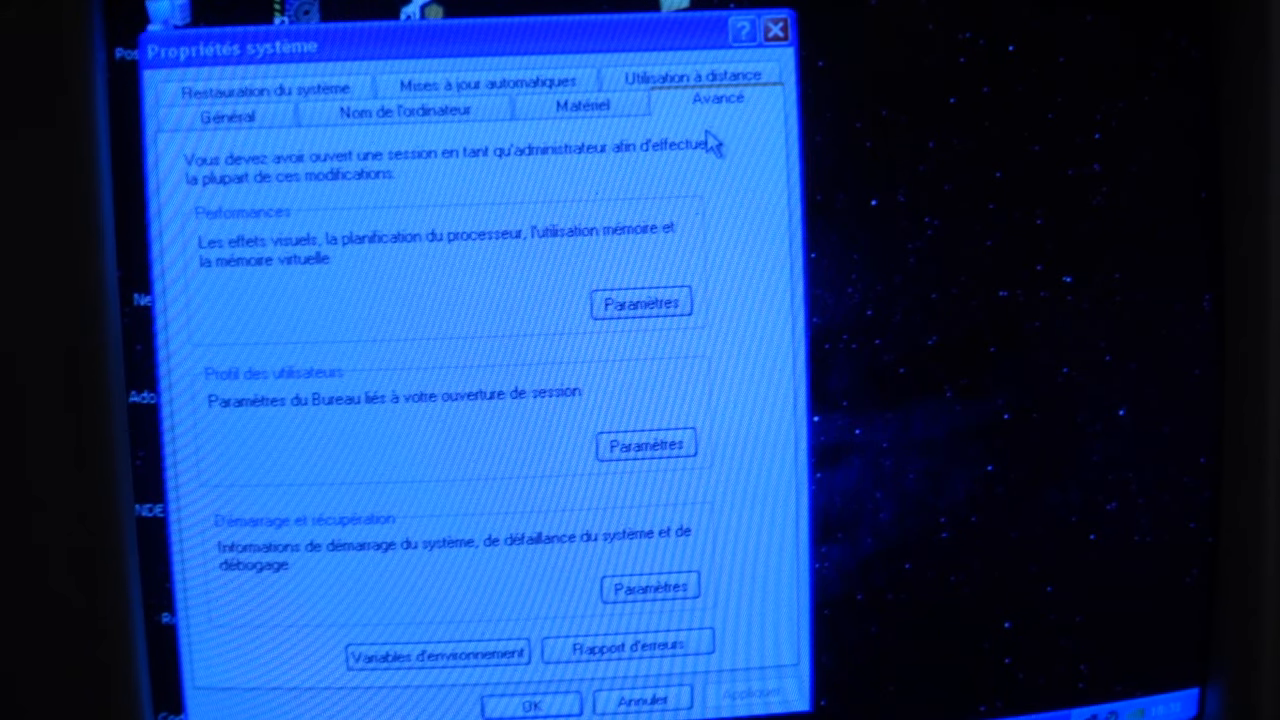
{"action": "left_click", "coordinate": [436, 652]}
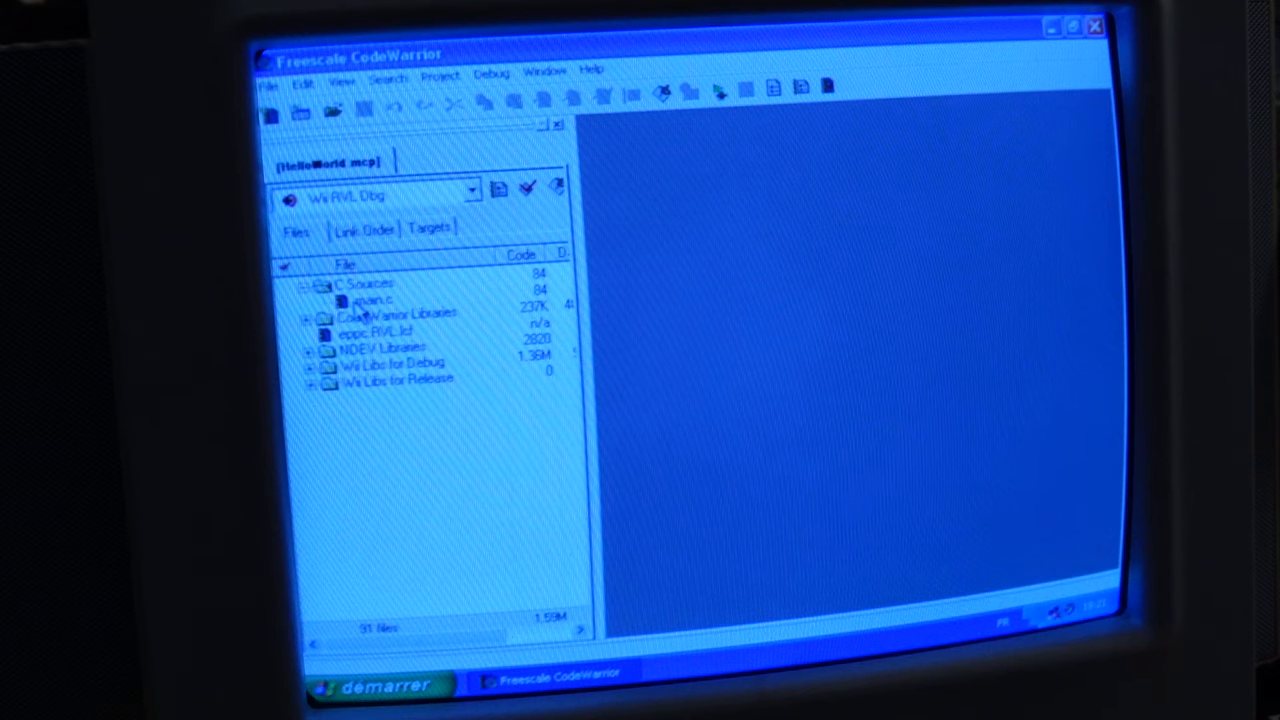
{"action": "double_click", "coordinate": [372, 300]}
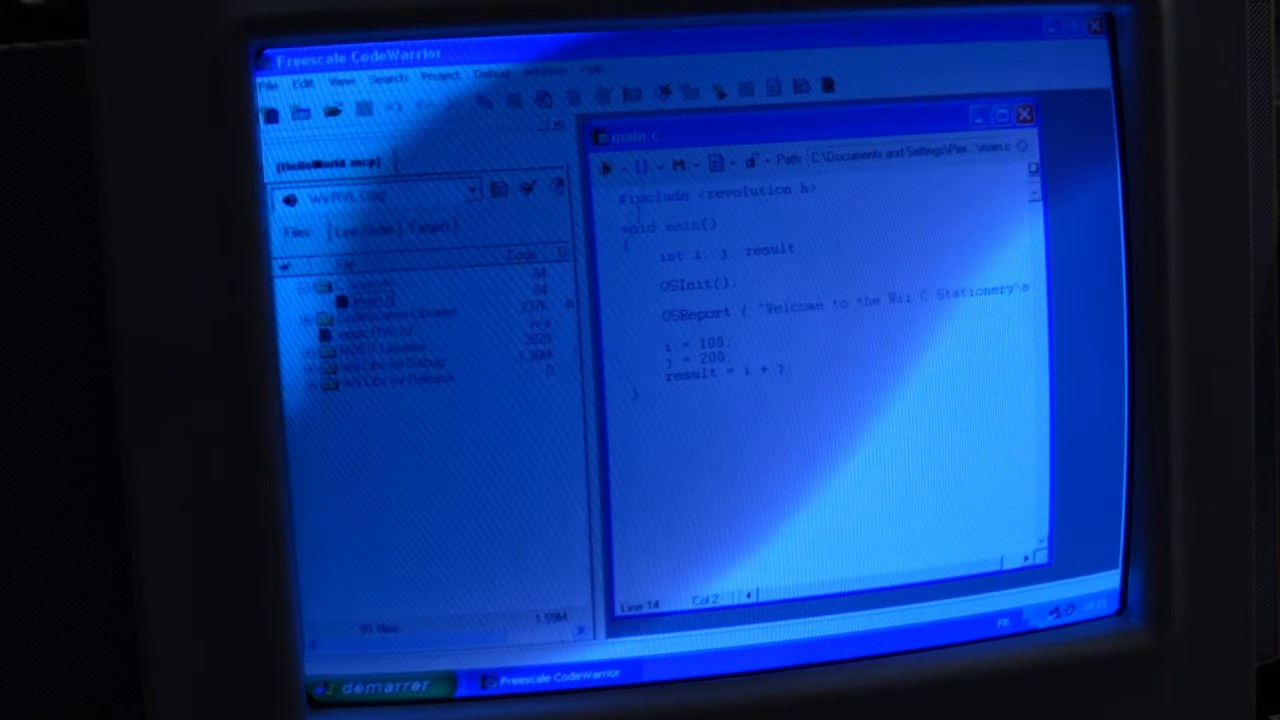